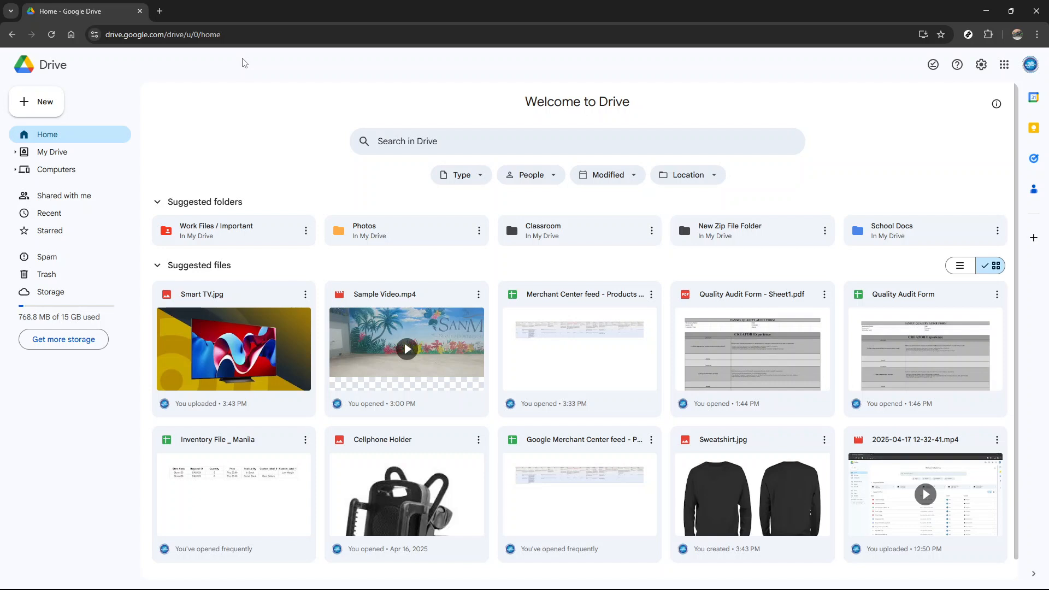
pyautogui.moveTo(51, 152)
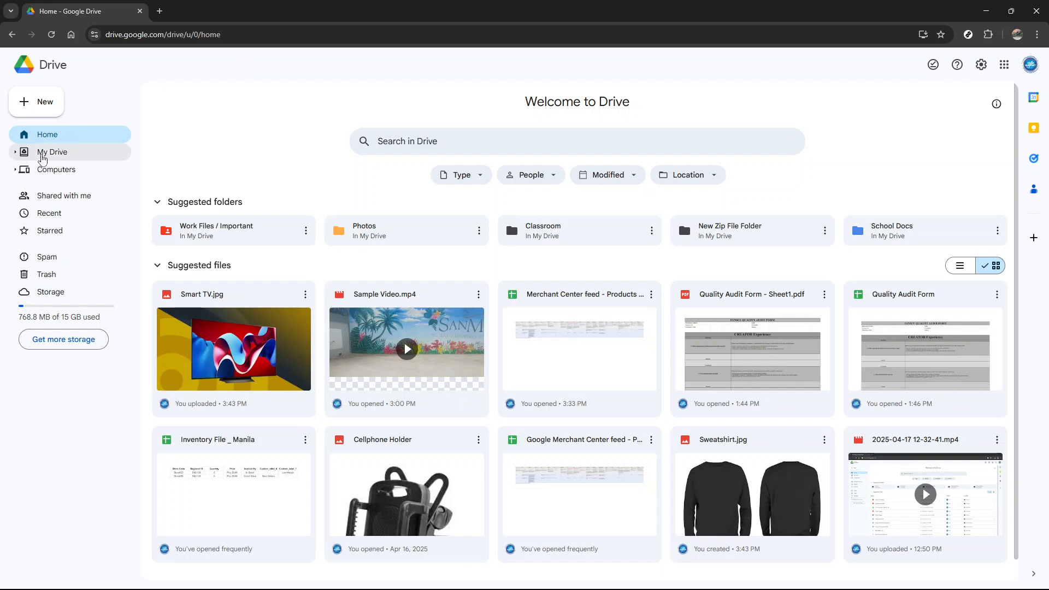
# Step: Go to My Drive and locate the first Assignment File for sharing
pyautogui.click(52, 152)
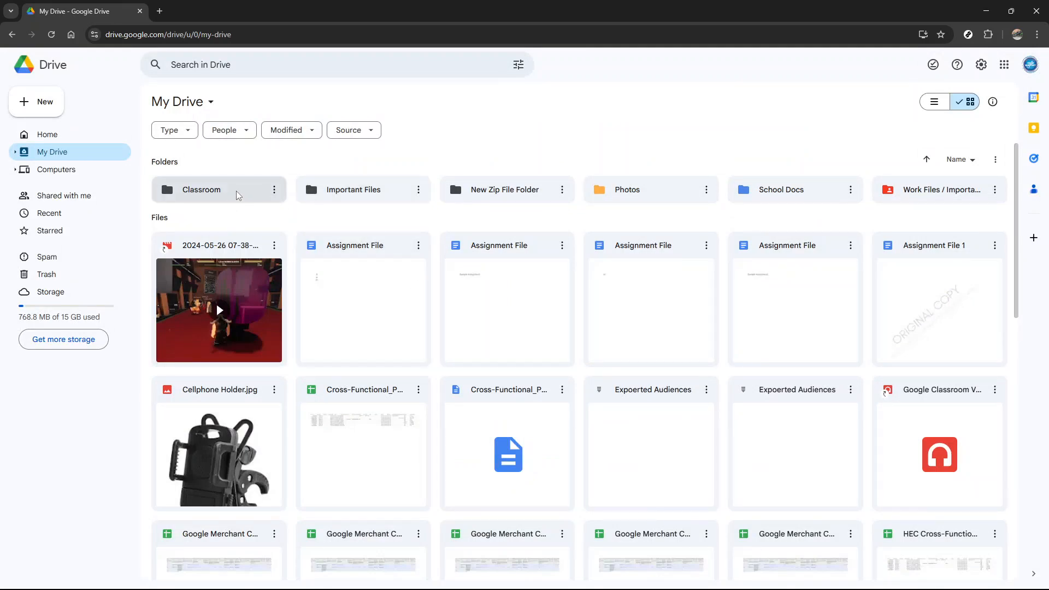
pyautogui.moveTo(656, 195)
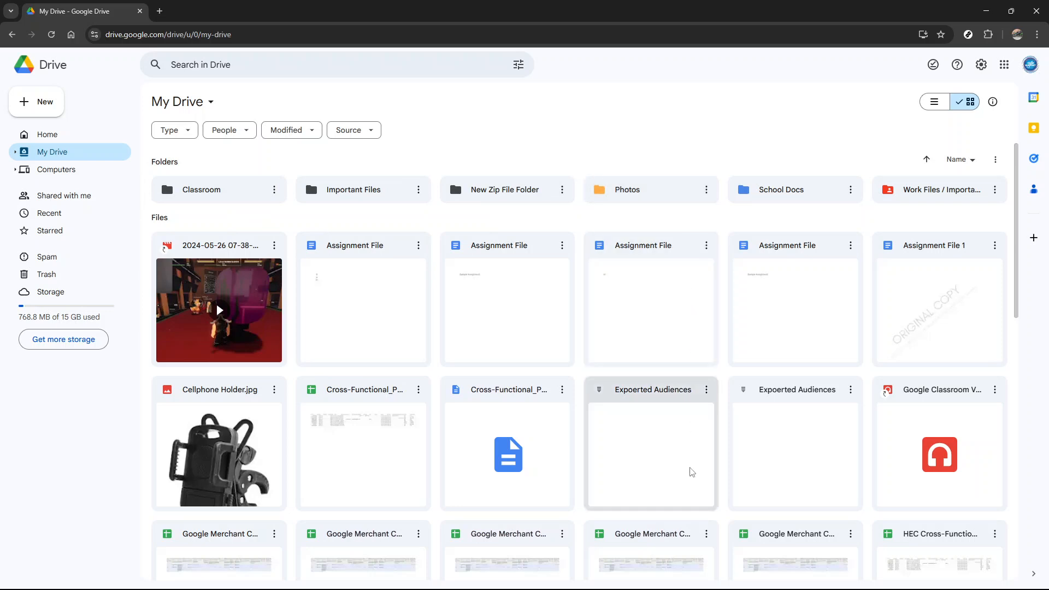
pyautogui.scroll(-3)
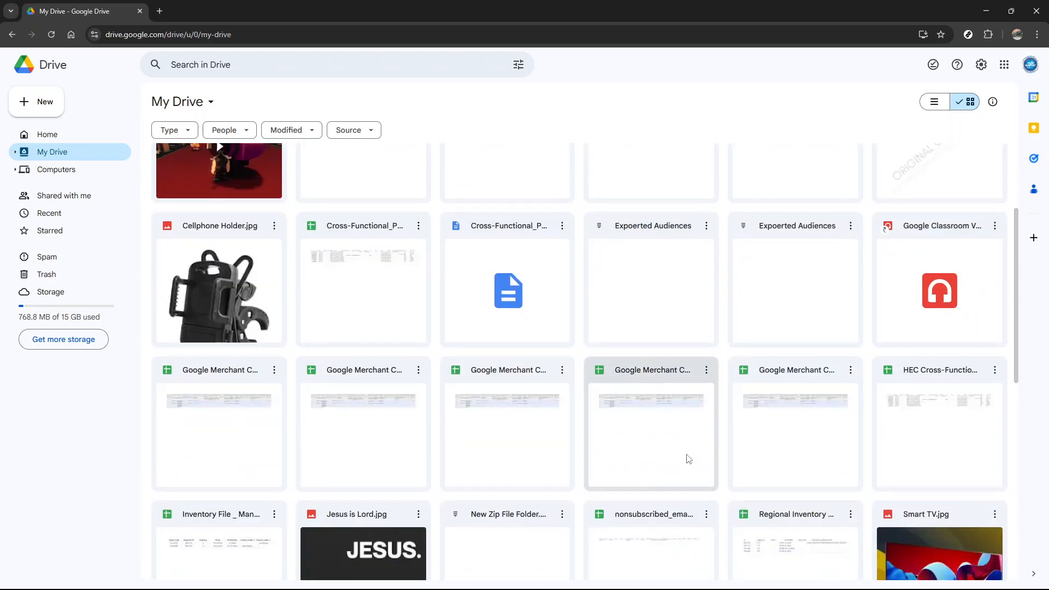
pyautogui.scroll(3)
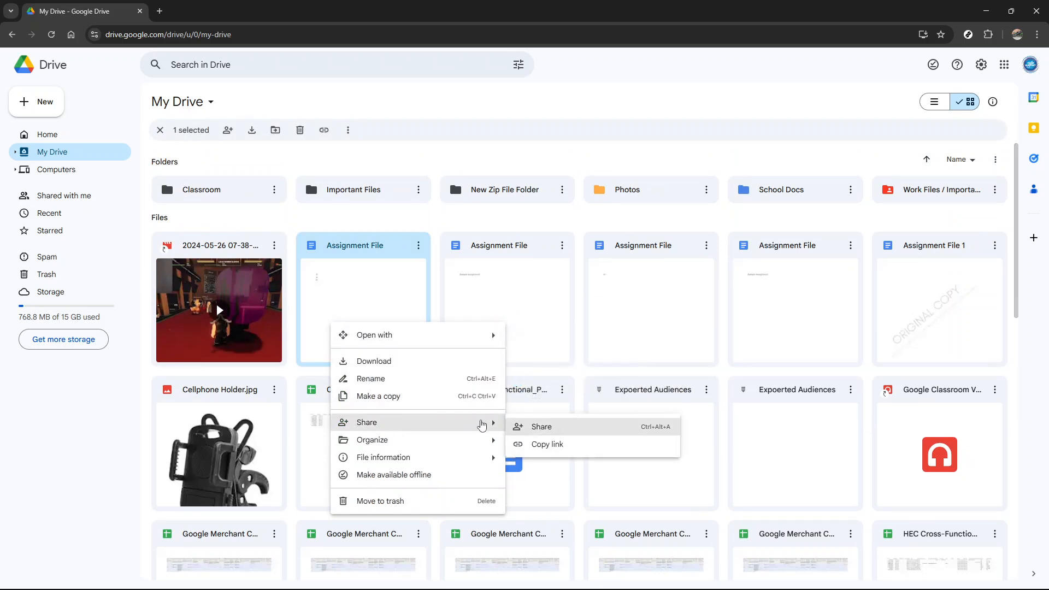
# Step: Bring up the Share dialog for Assignment File
pyautogui.click(542, 426)
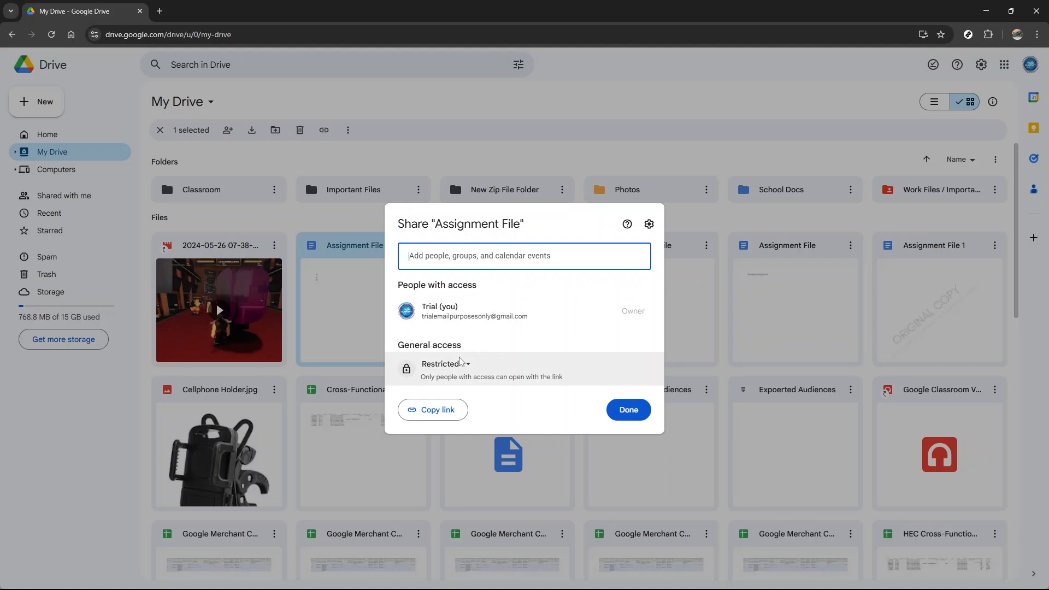
# Step: Change general access from Restricted to Anyone with the link
pyautogui.click(445, 363)
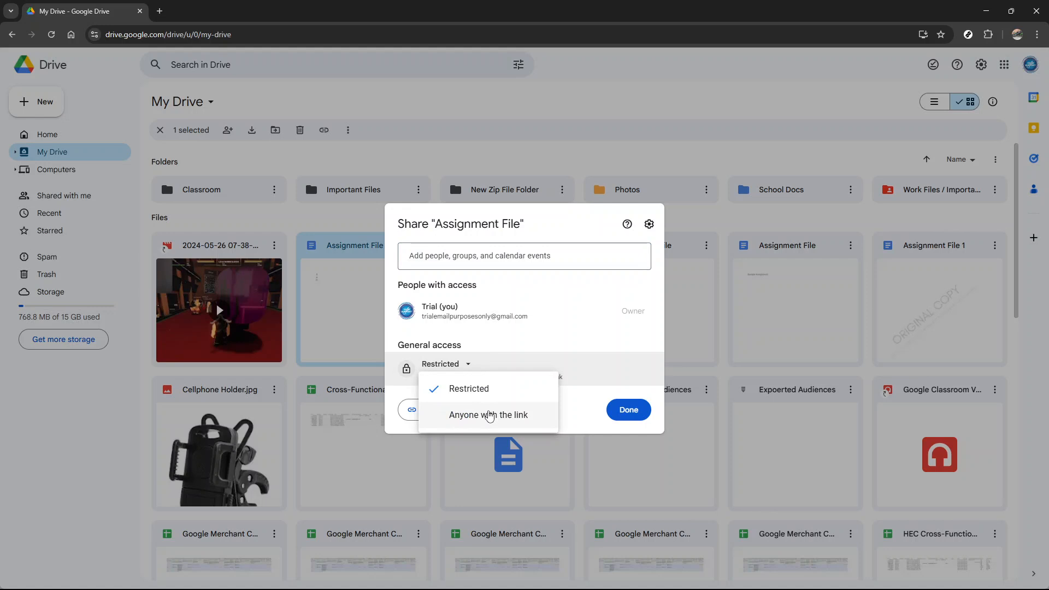
pyautogui.click(488, 415)
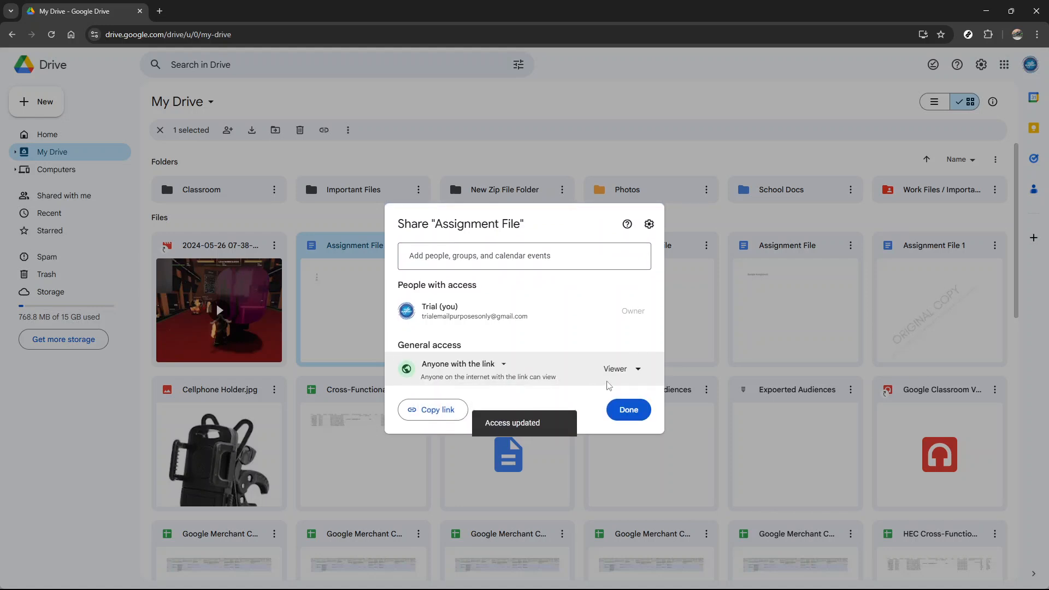
pyautogui.click(619, 368)
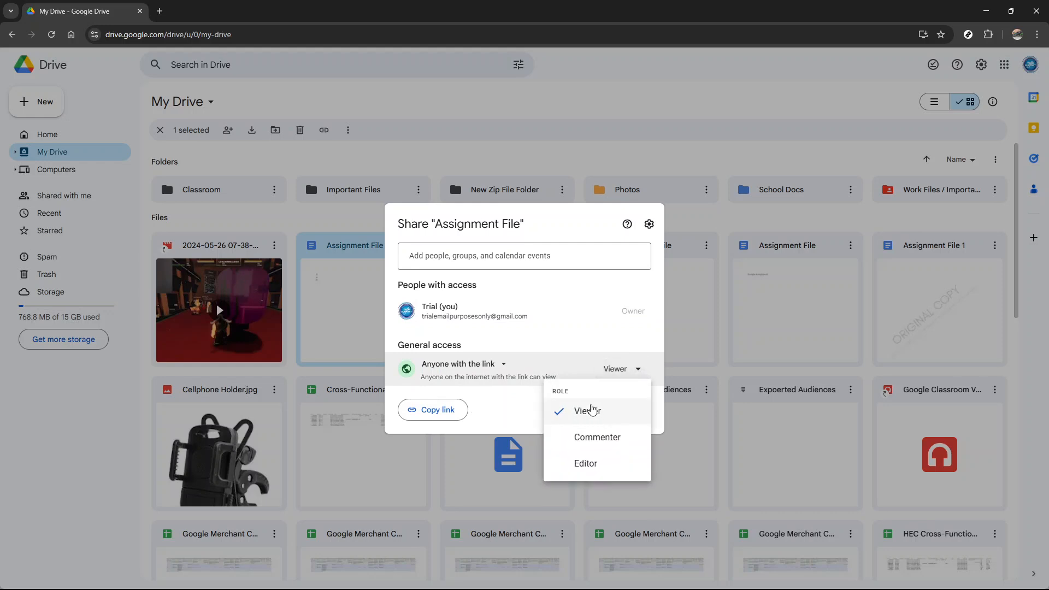
pyautogui.moveTo(598, 437)
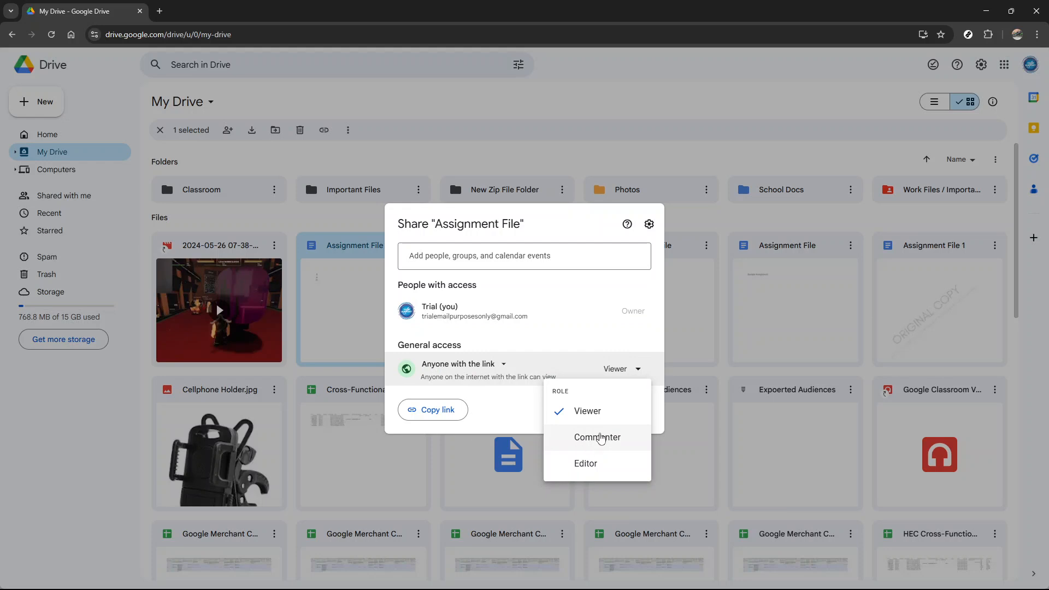
pyautogui.moveTo(598, 447)
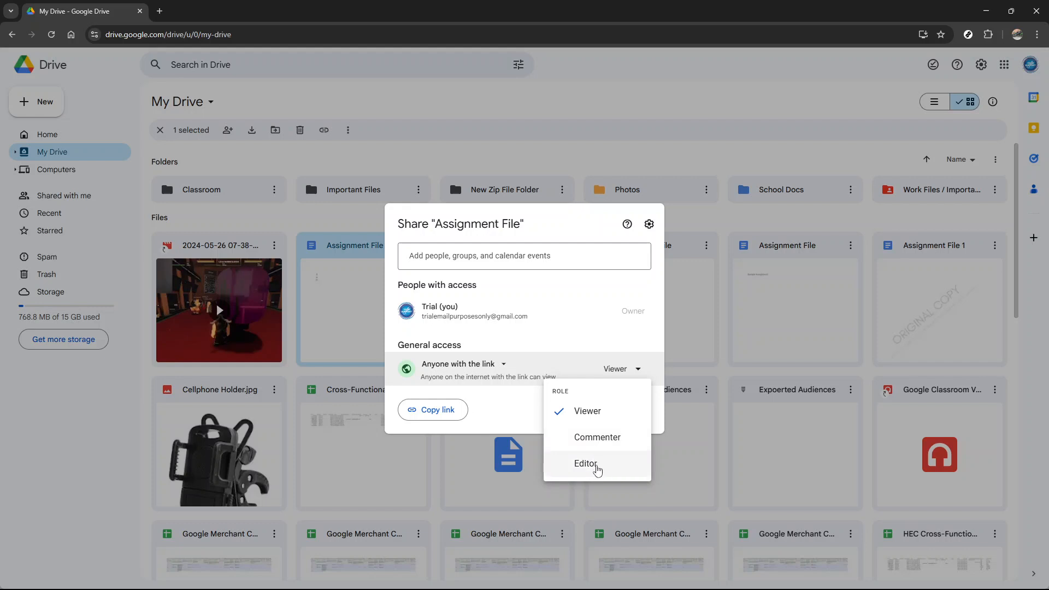
pyautogui.moveTo(592, 467)
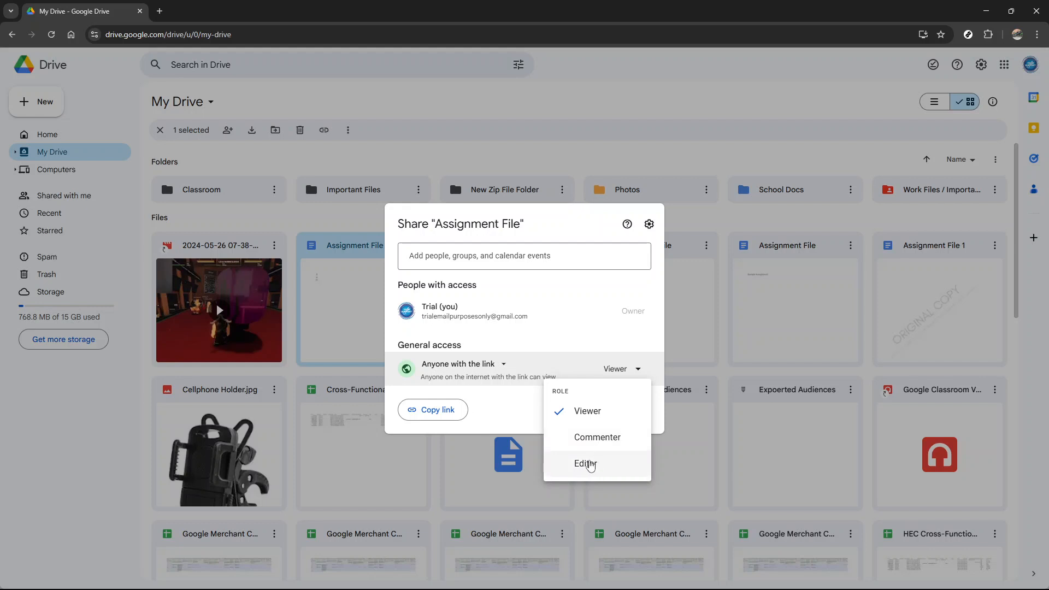
pyautogui.moveTo(594, 472)
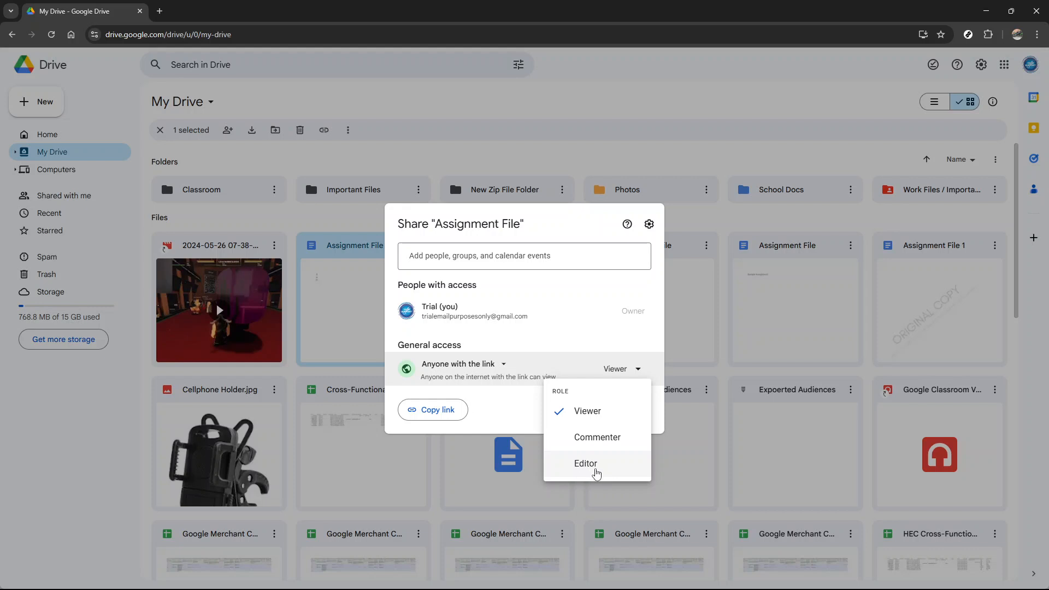
pyautogui.moveTo(598, 468)
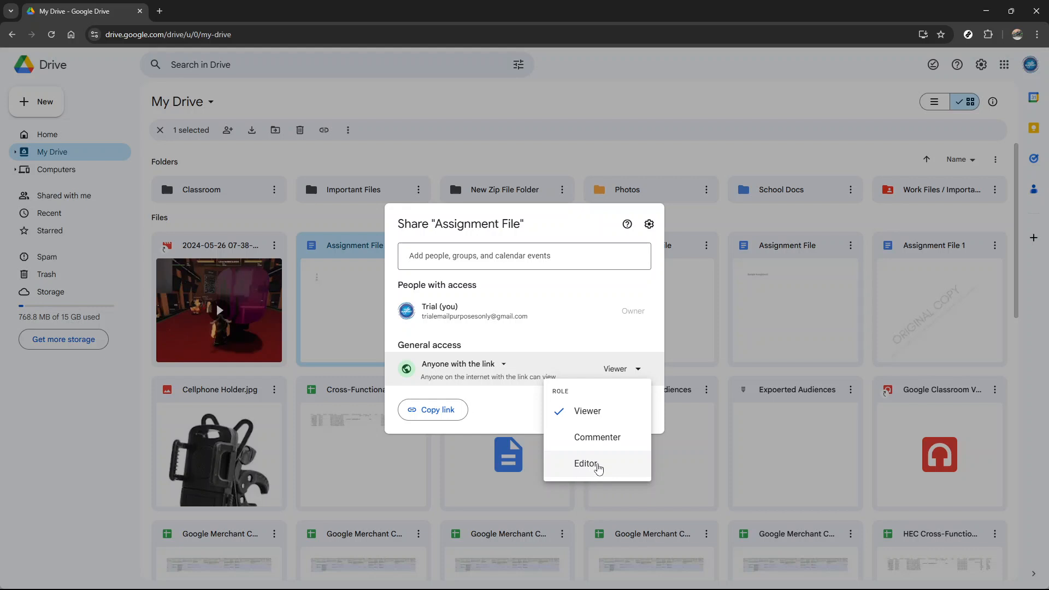
# Step: Set the link role to Commenter instead of Viewer
pyautogui.click(597, 438)
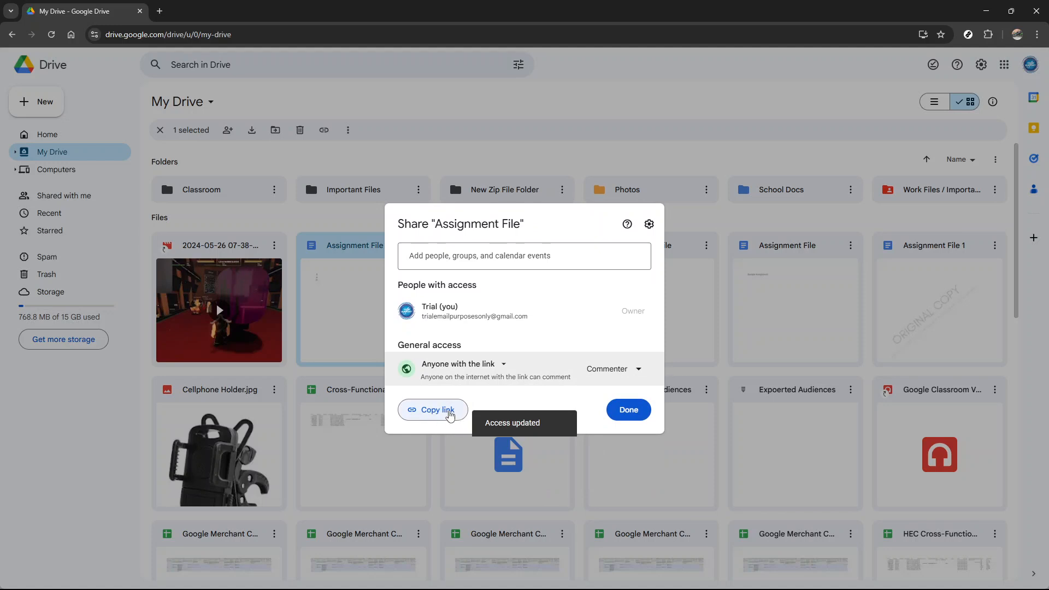
# Step: Copy the share link and finish with Done
pyautogui.click(433, 410)
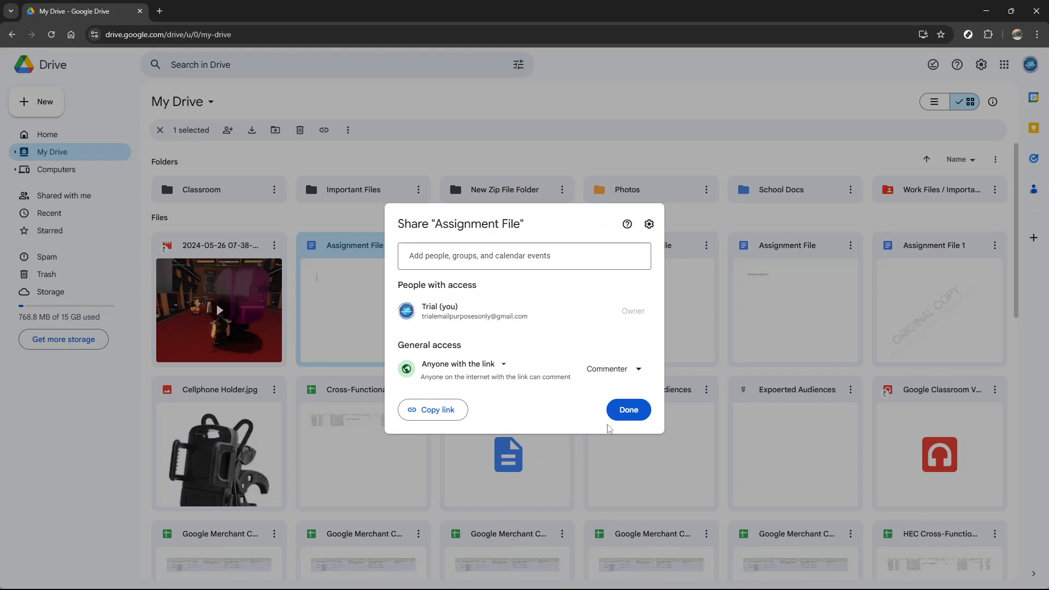
pyautogui.click(627, 410)
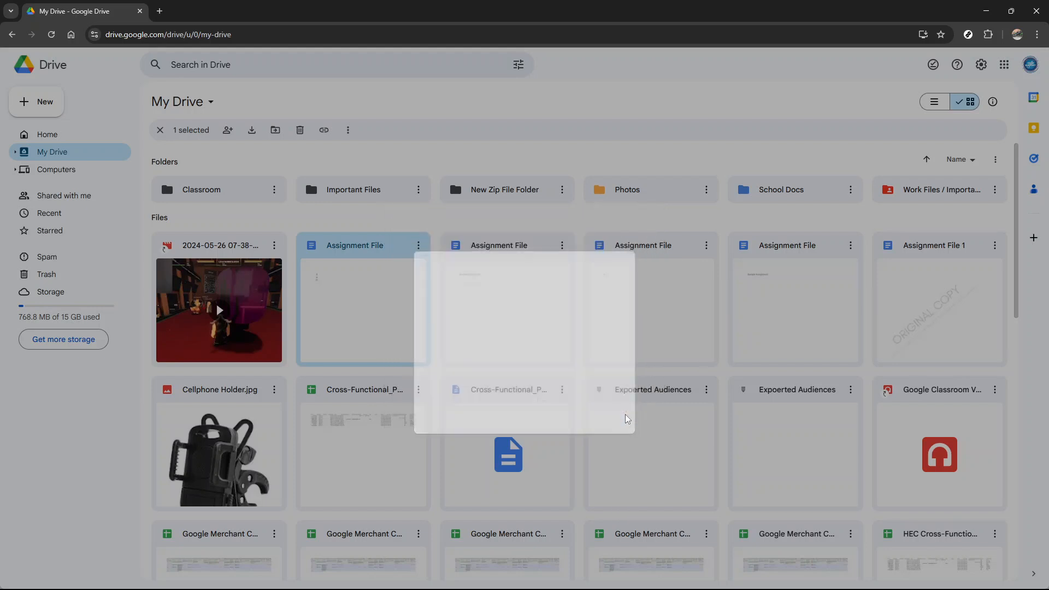